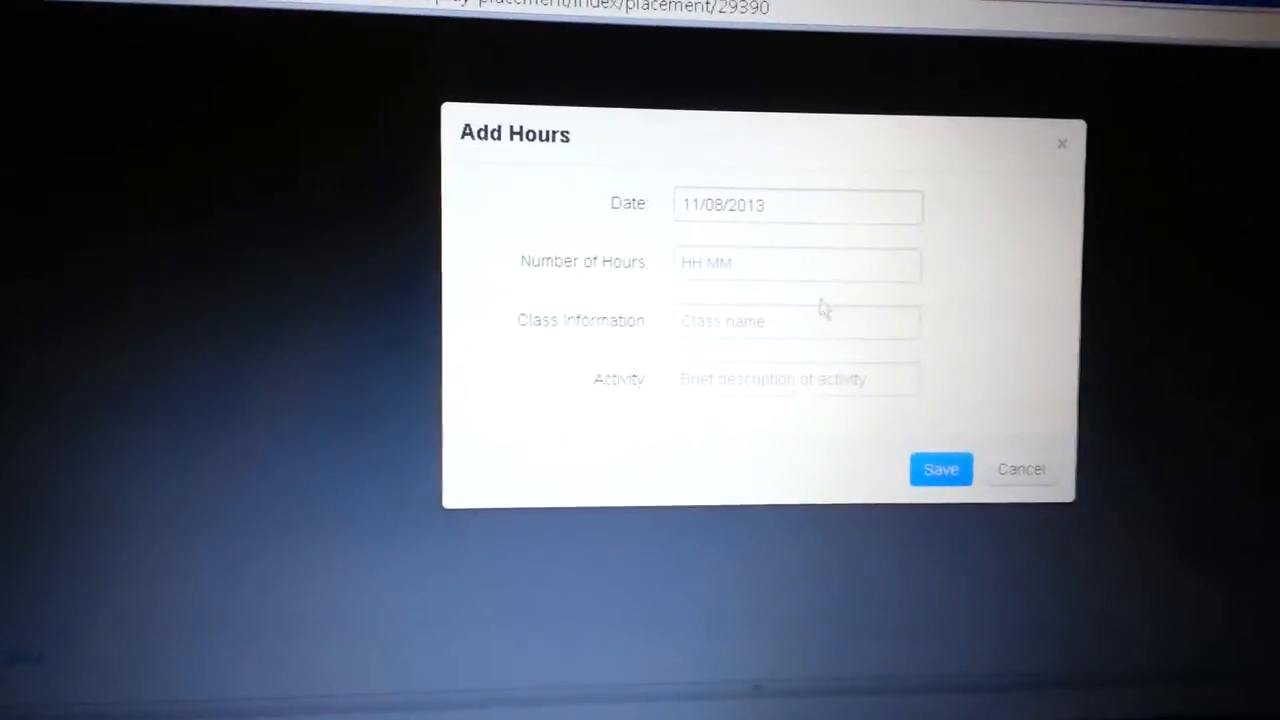
Step: Enter 7.7 hours, class 'human geography' and activity 'papers' for 11/08/2013
click(797, 263)
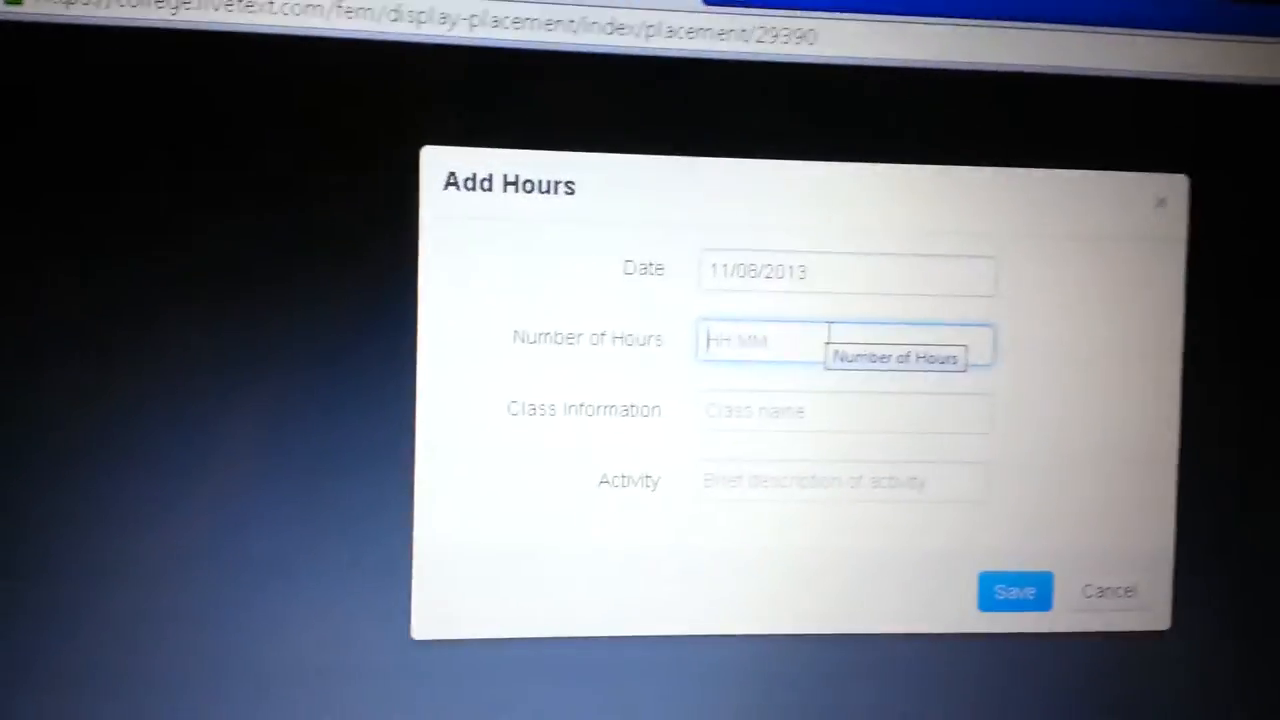
text(7 7)
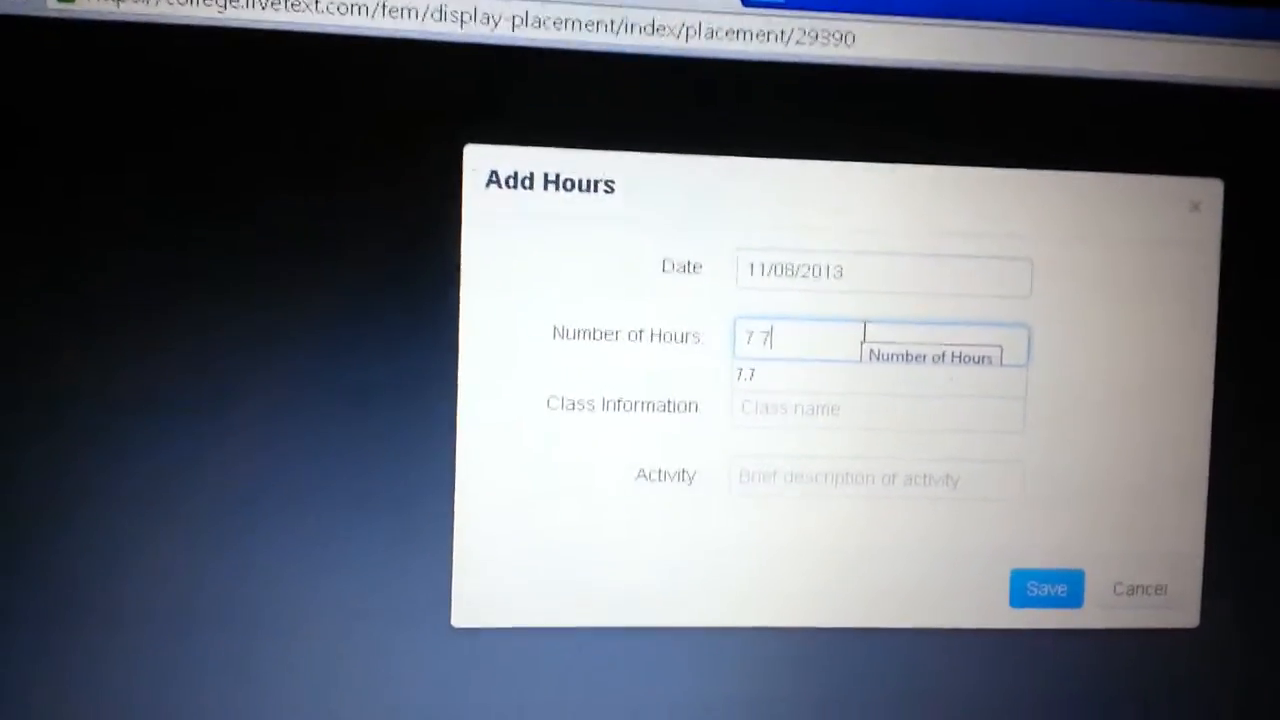
click(877, 408)
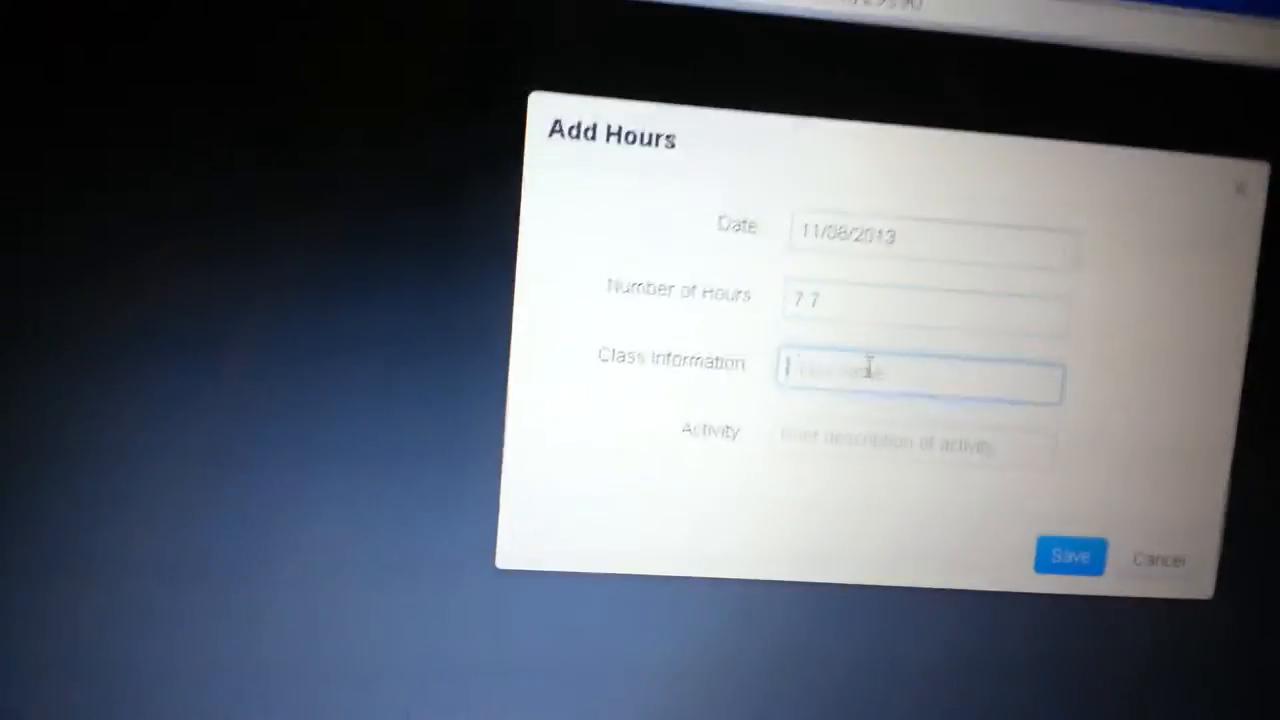
text(human)
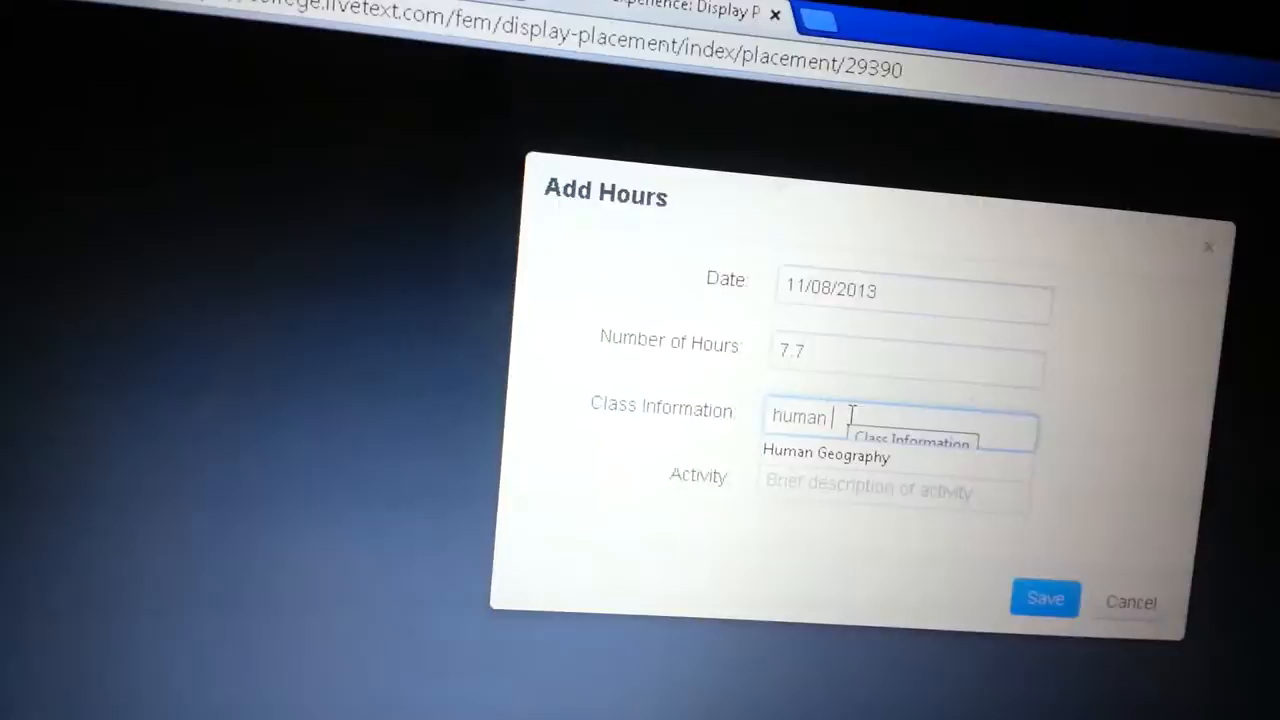
text(geography)
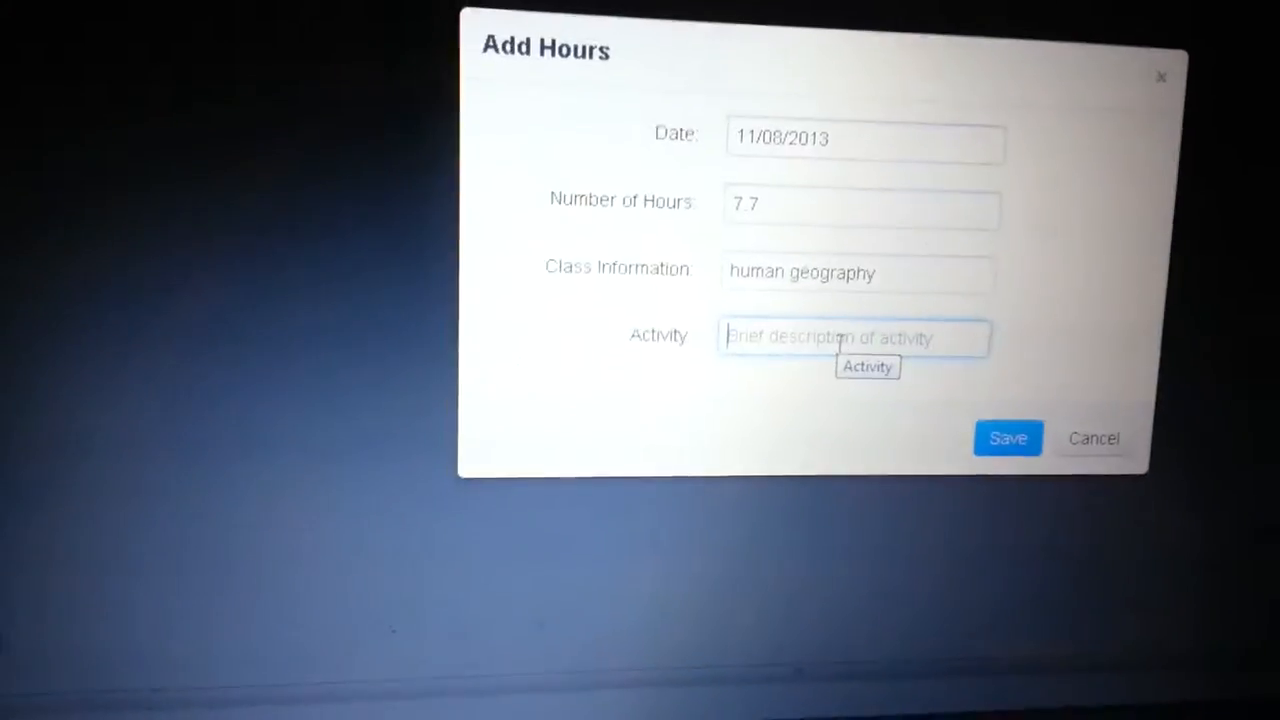
text(pap)
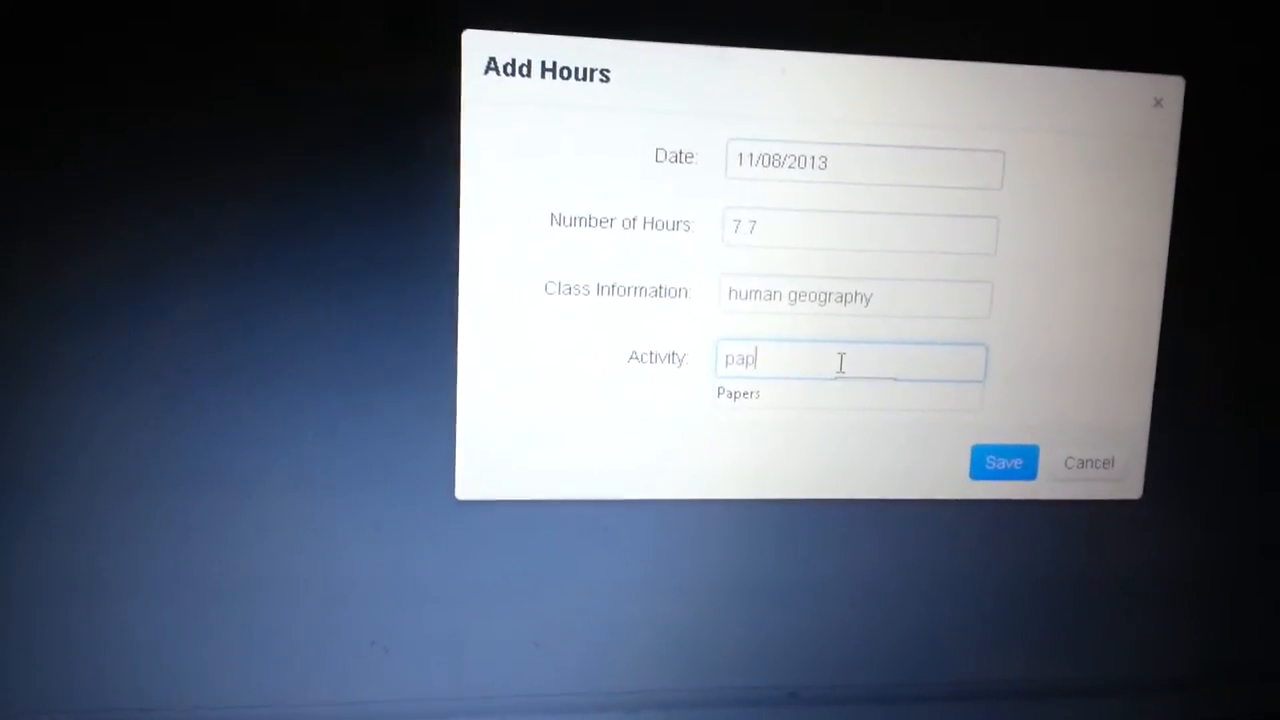
text(ers)
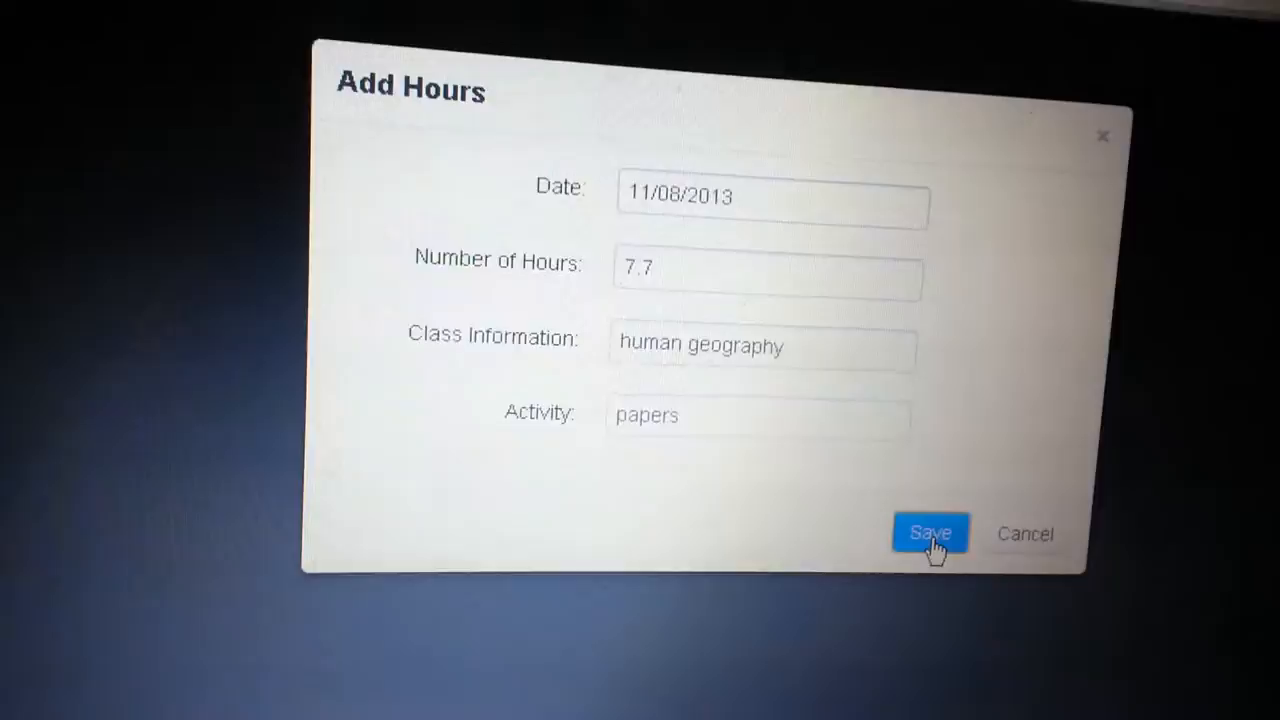
Step: Save the 11/08/2013 human geography papers entry to the Time Log
click(929, 532)
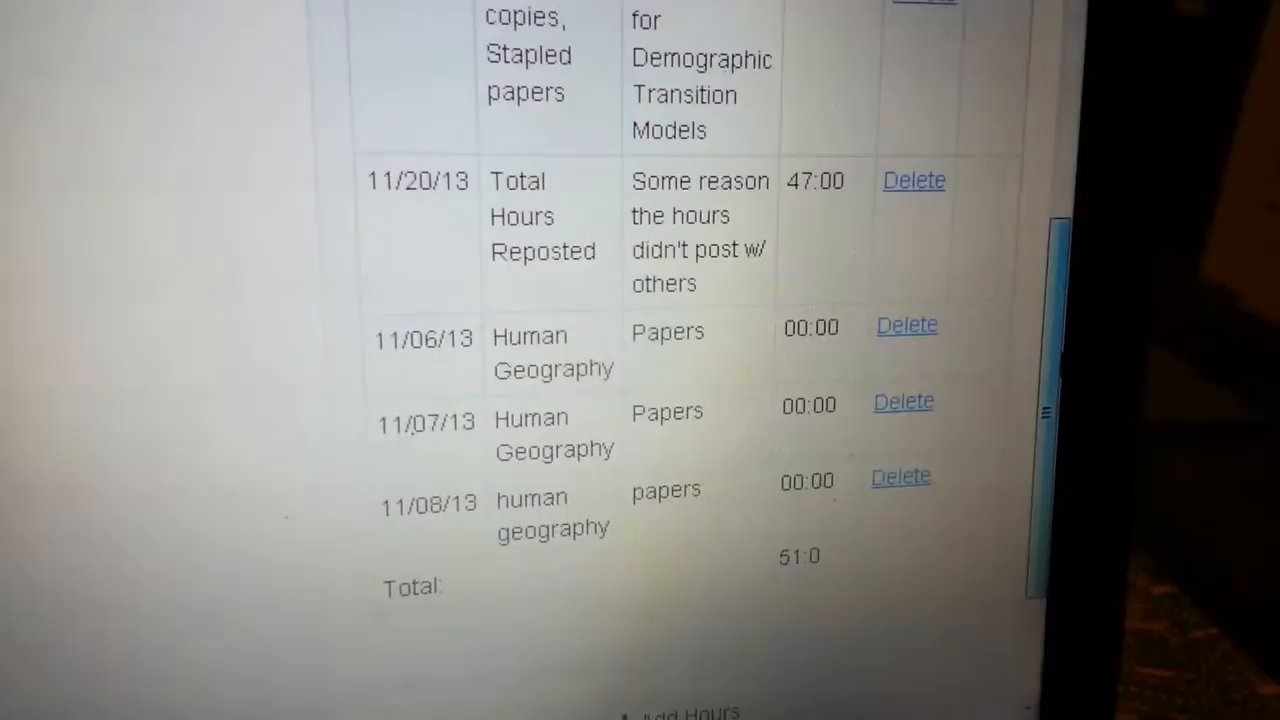
scroll(up, 3)
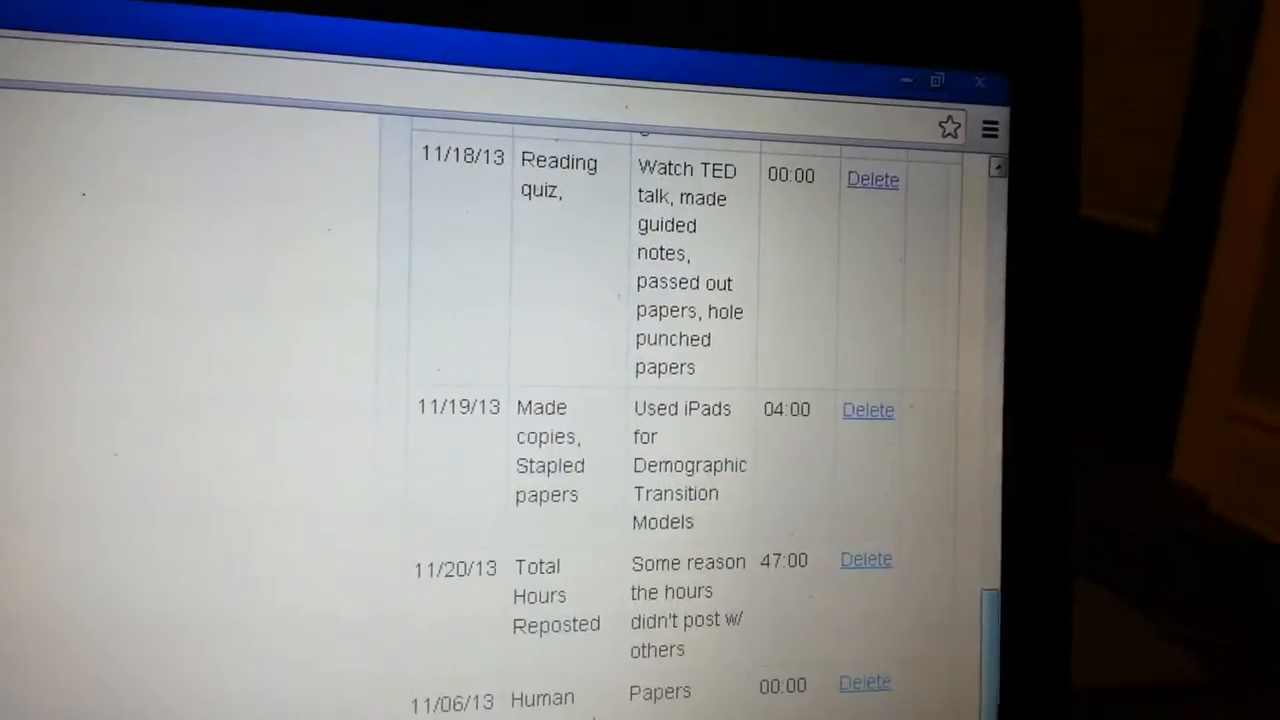
scroll(up, 3)
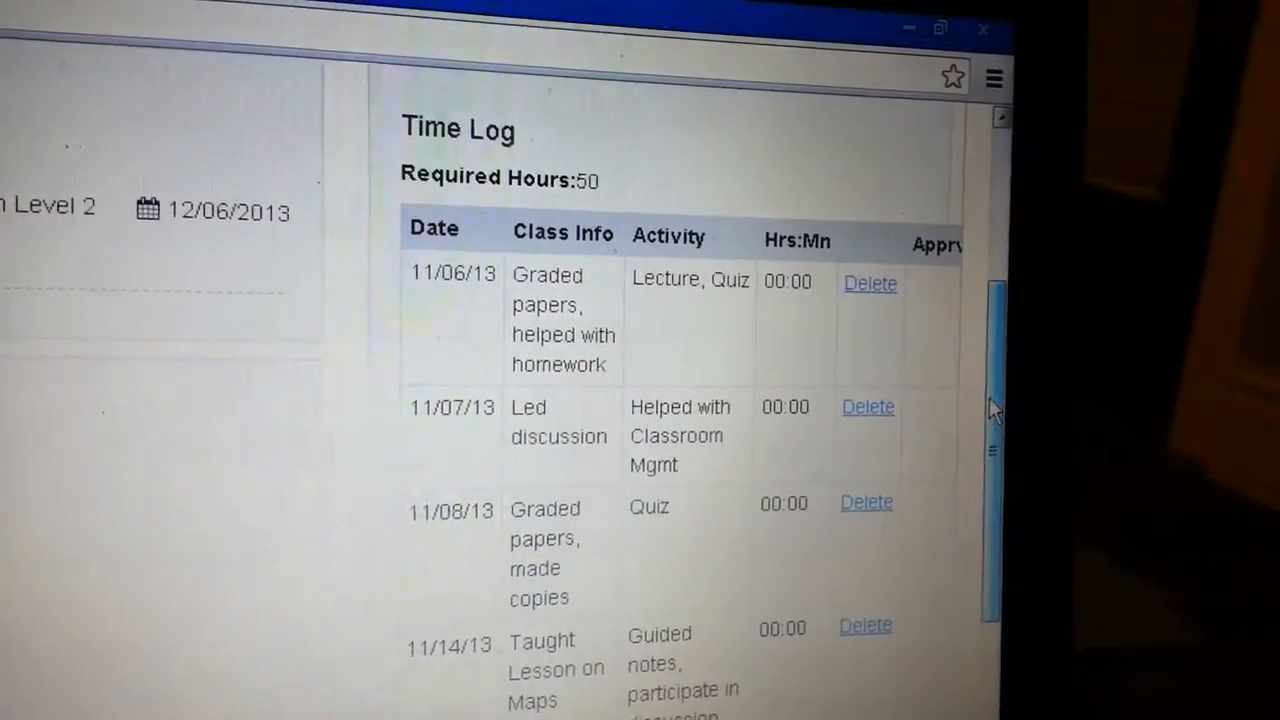
scroll(down, 3)
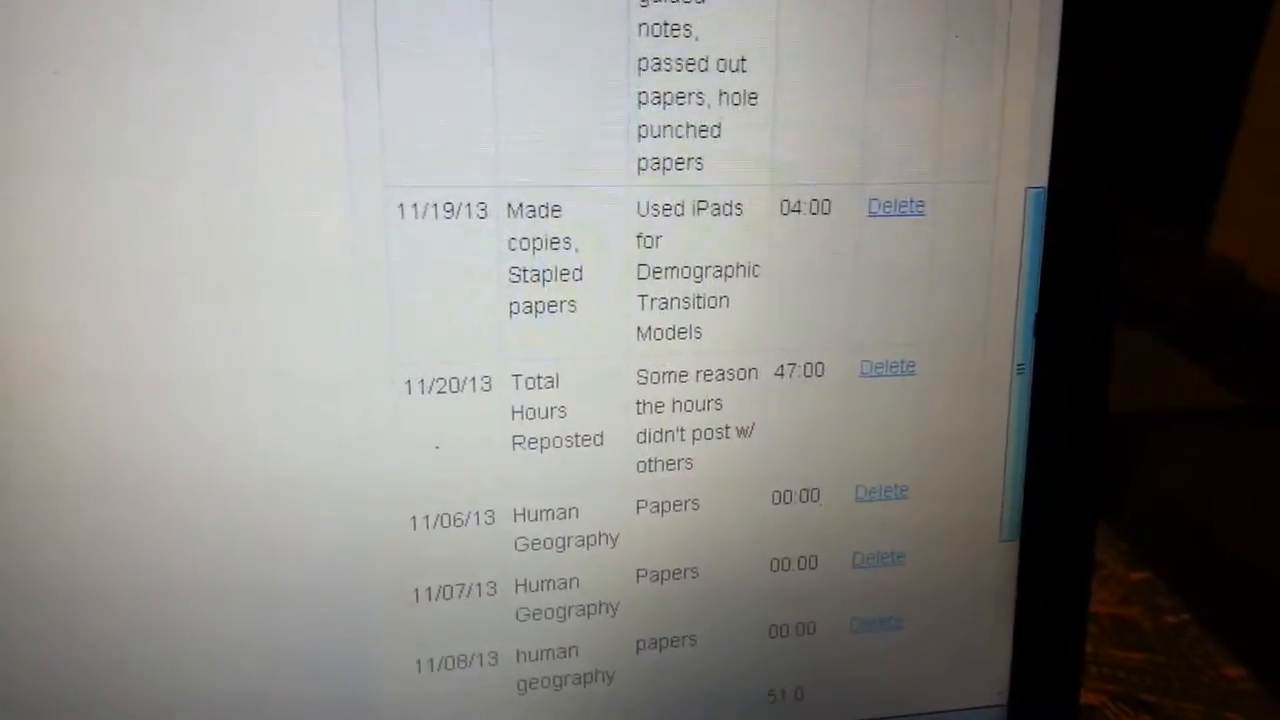
scroll(up, 3)
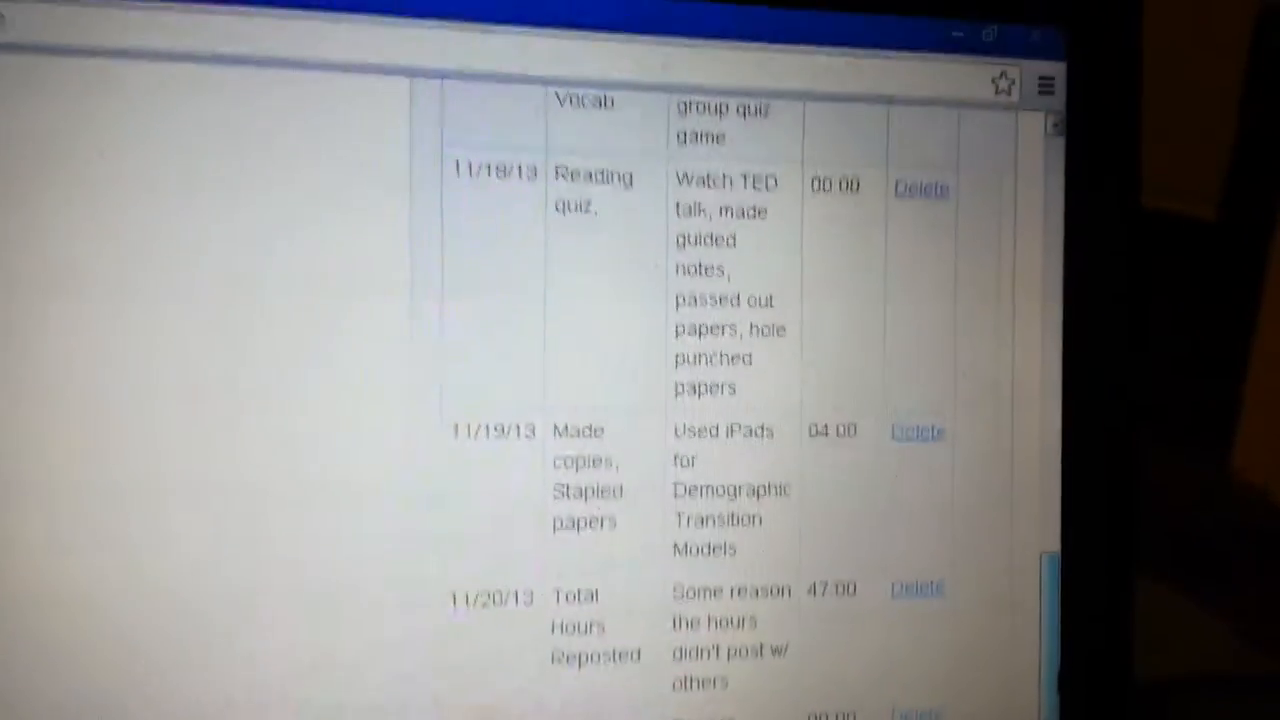
scroll(up, 3)
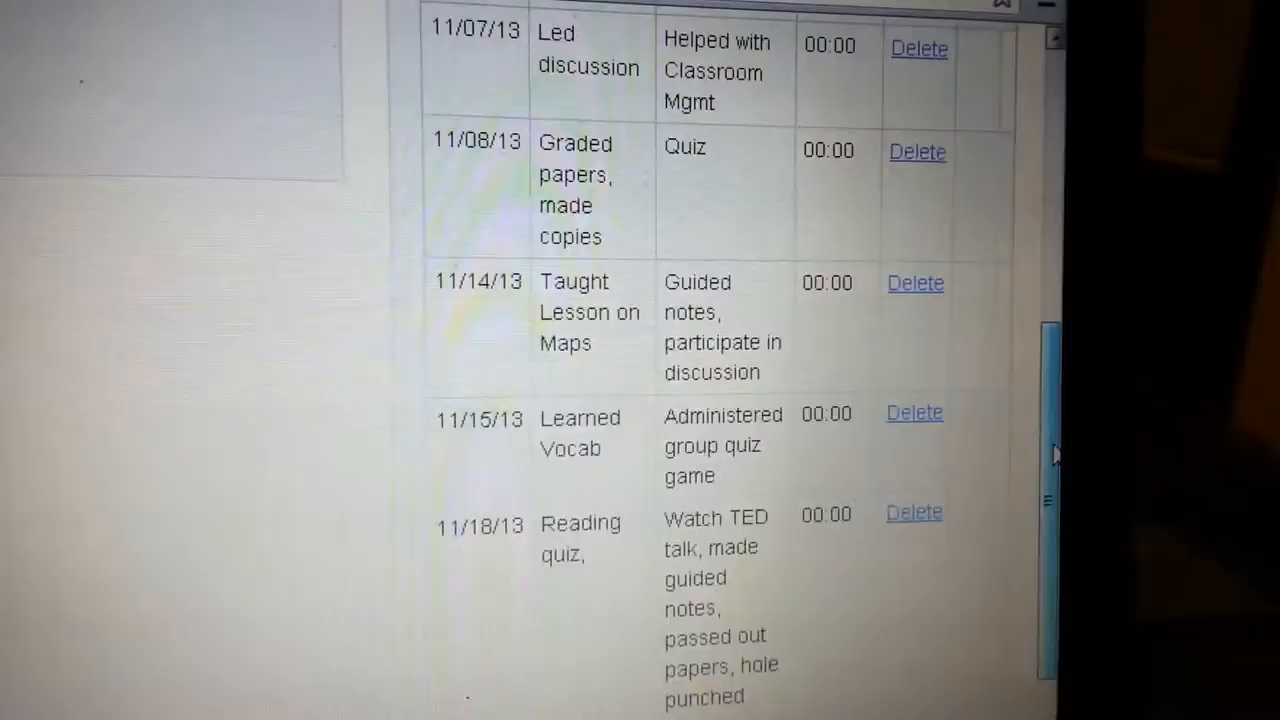
scroll(up, 3)
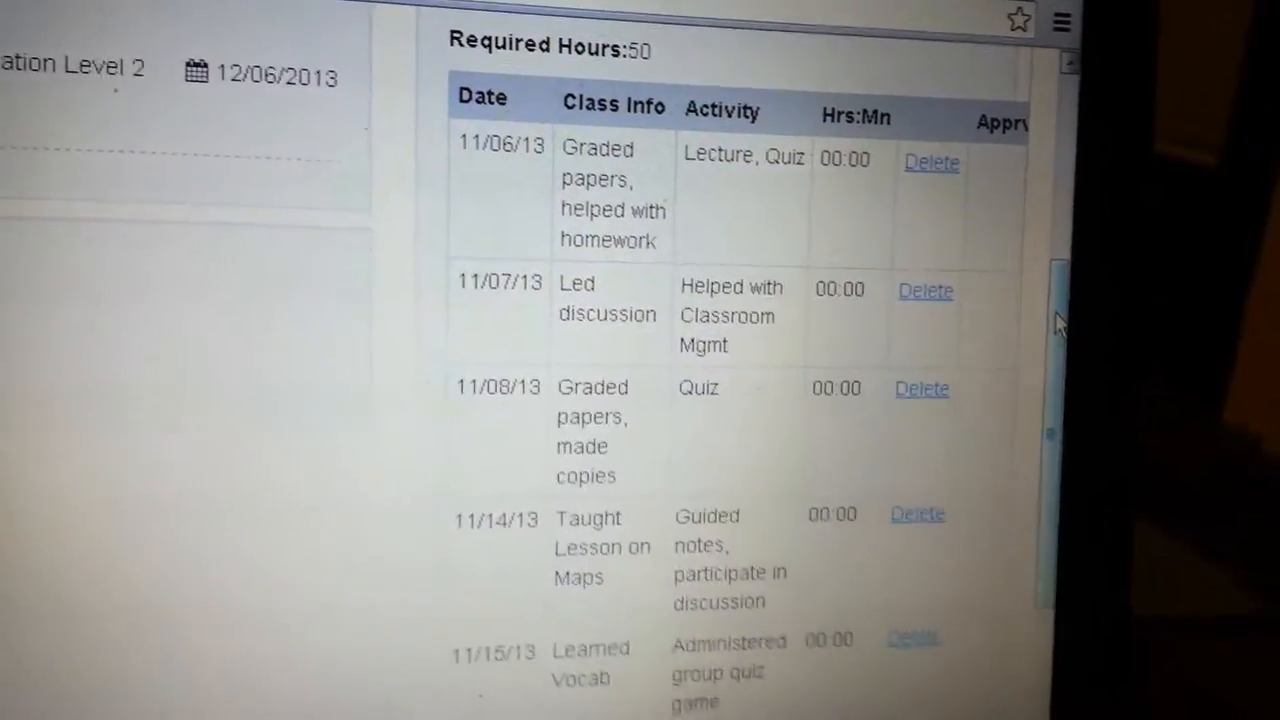
scroll(down, 3)
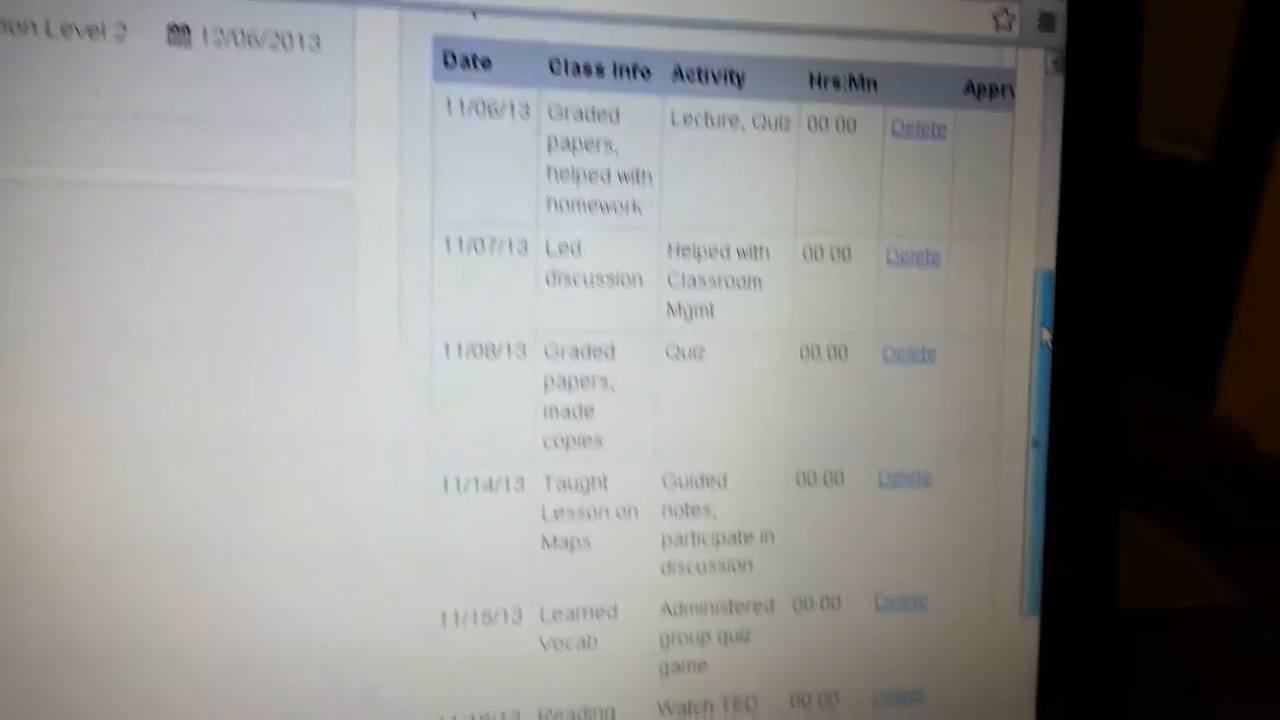
scroll(down, 3)
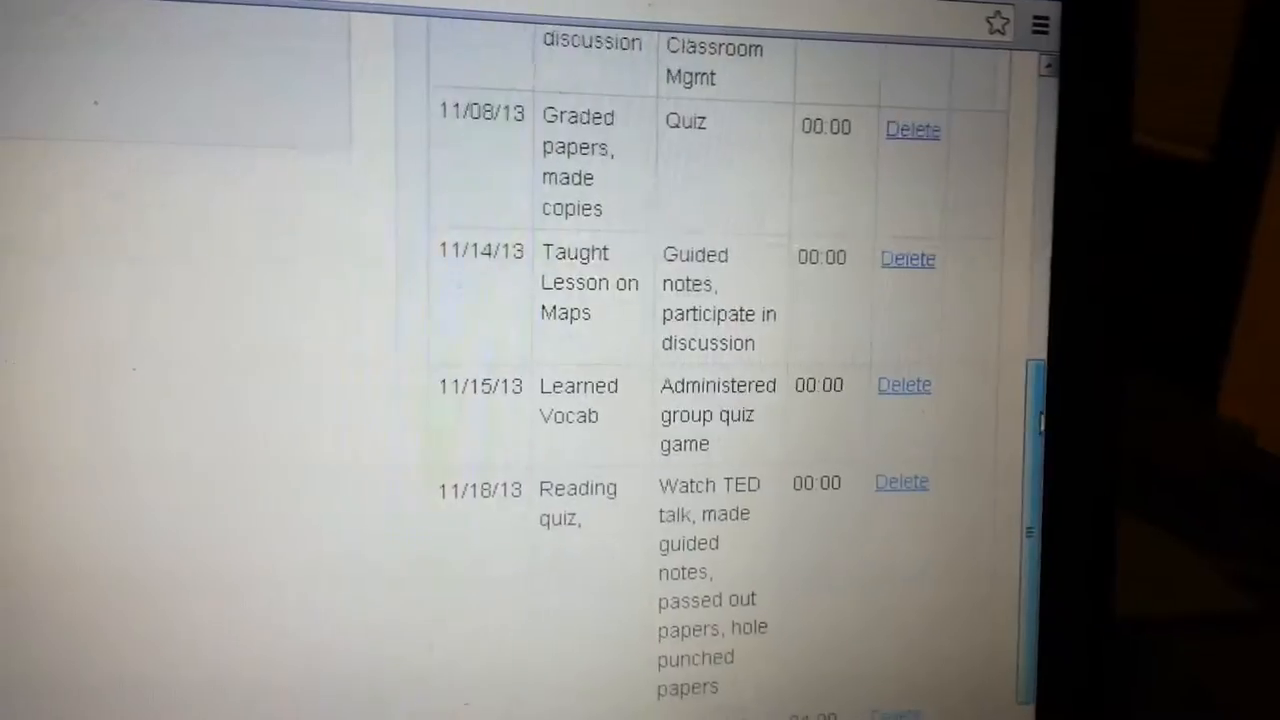
scroll(down, 3)
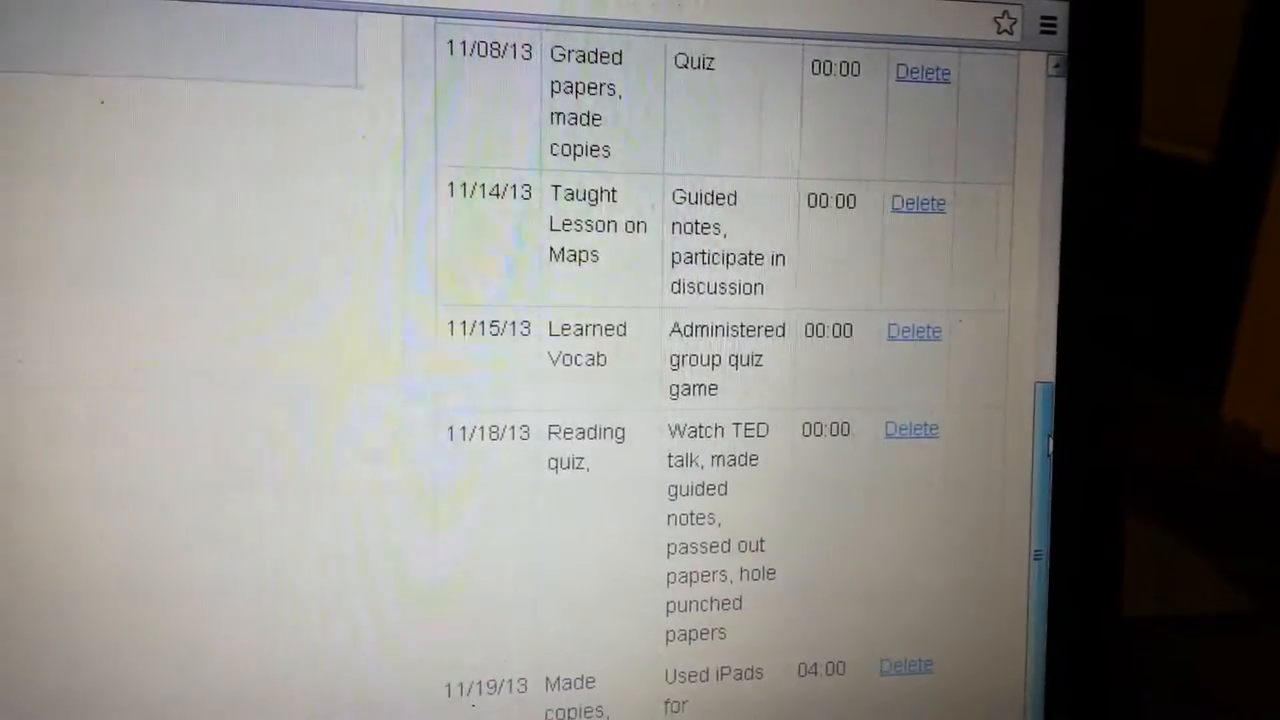
scroll(down, 3)
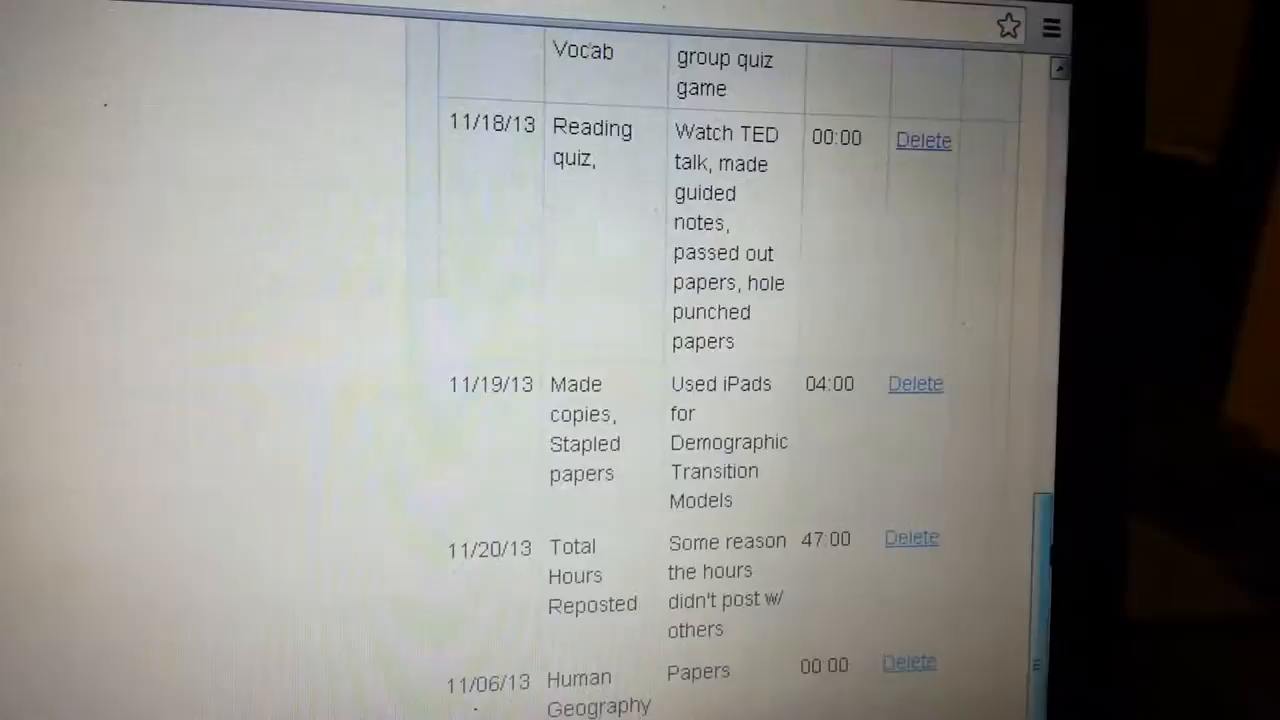
scroll(down, 3)
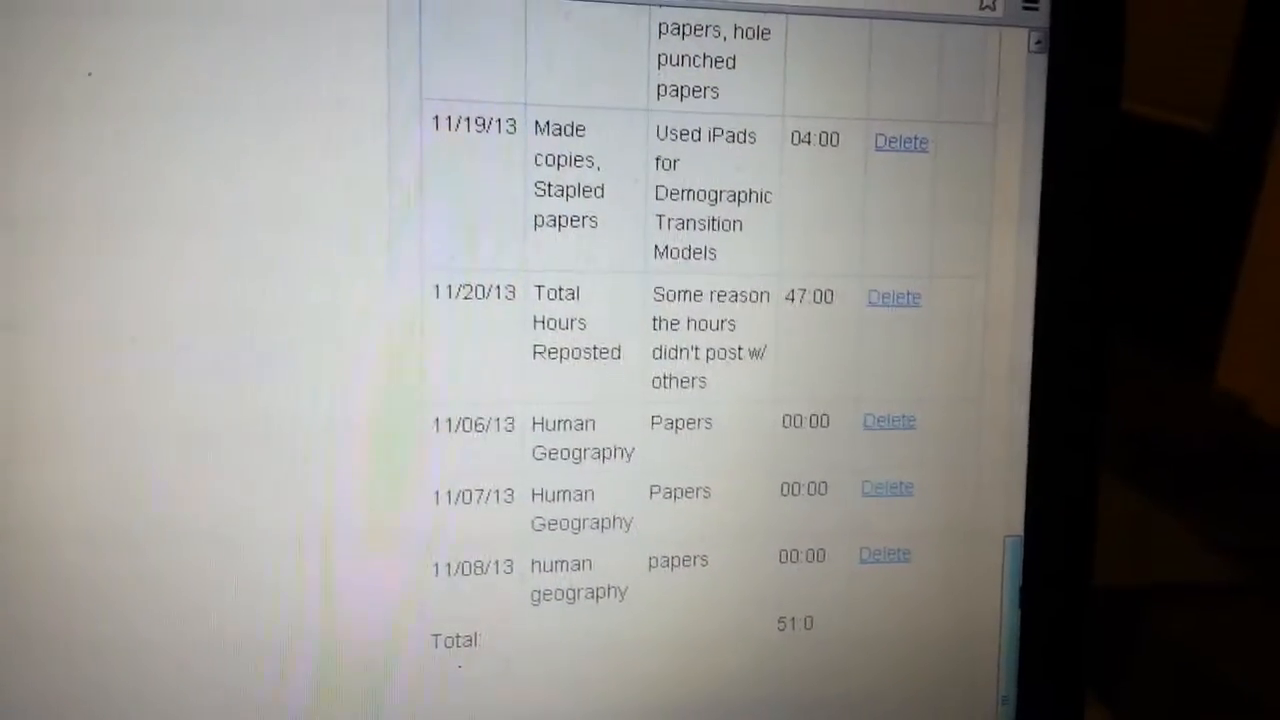
scroll(down, 3)
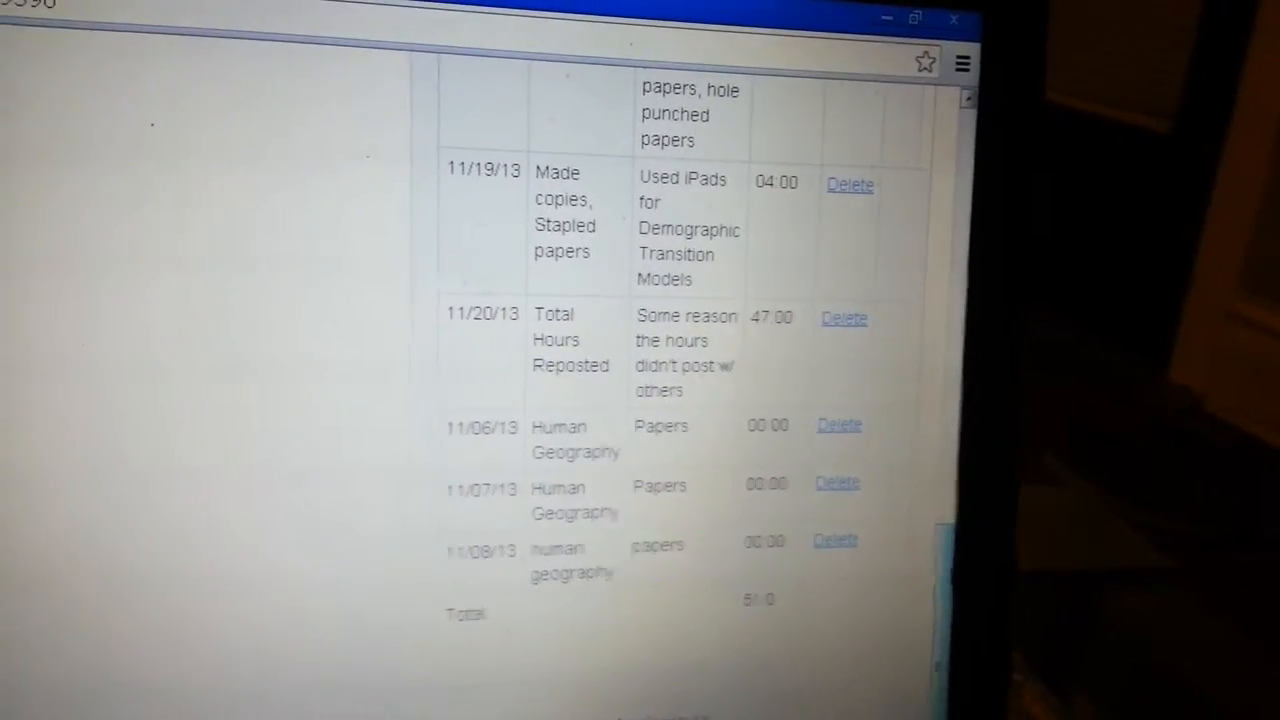
scroll(down, 3)
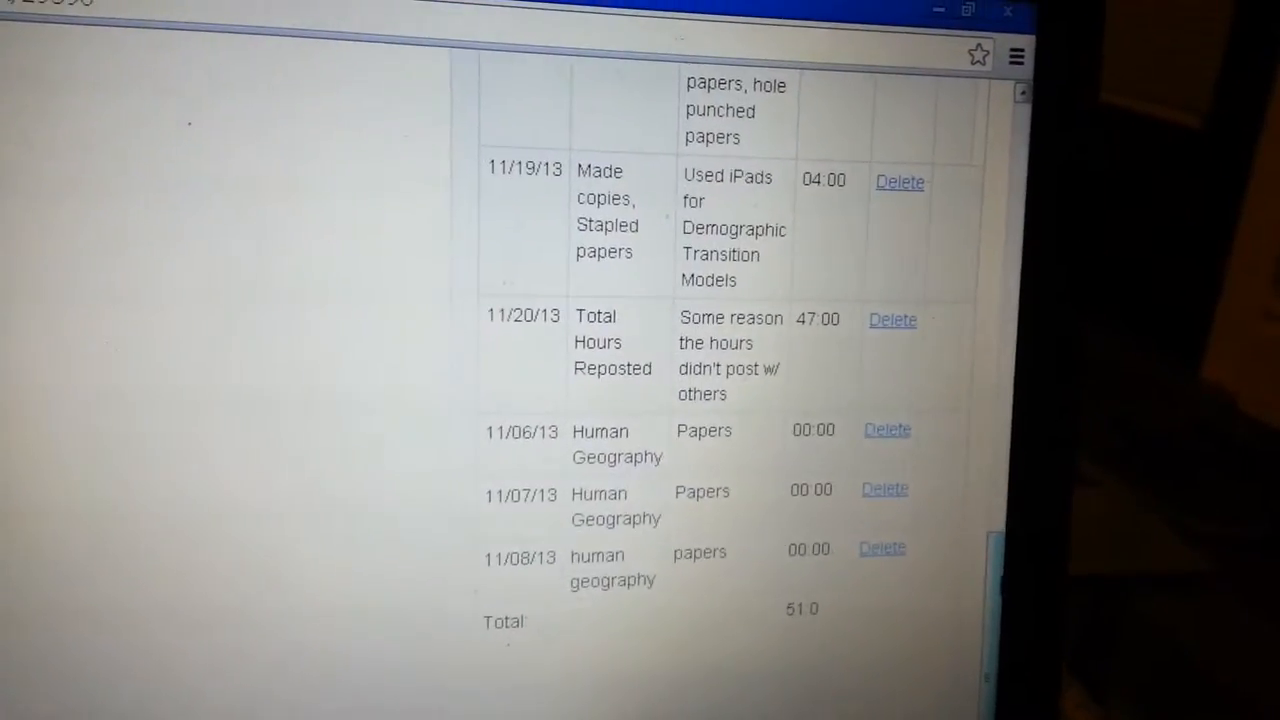
scroll(up, 3)
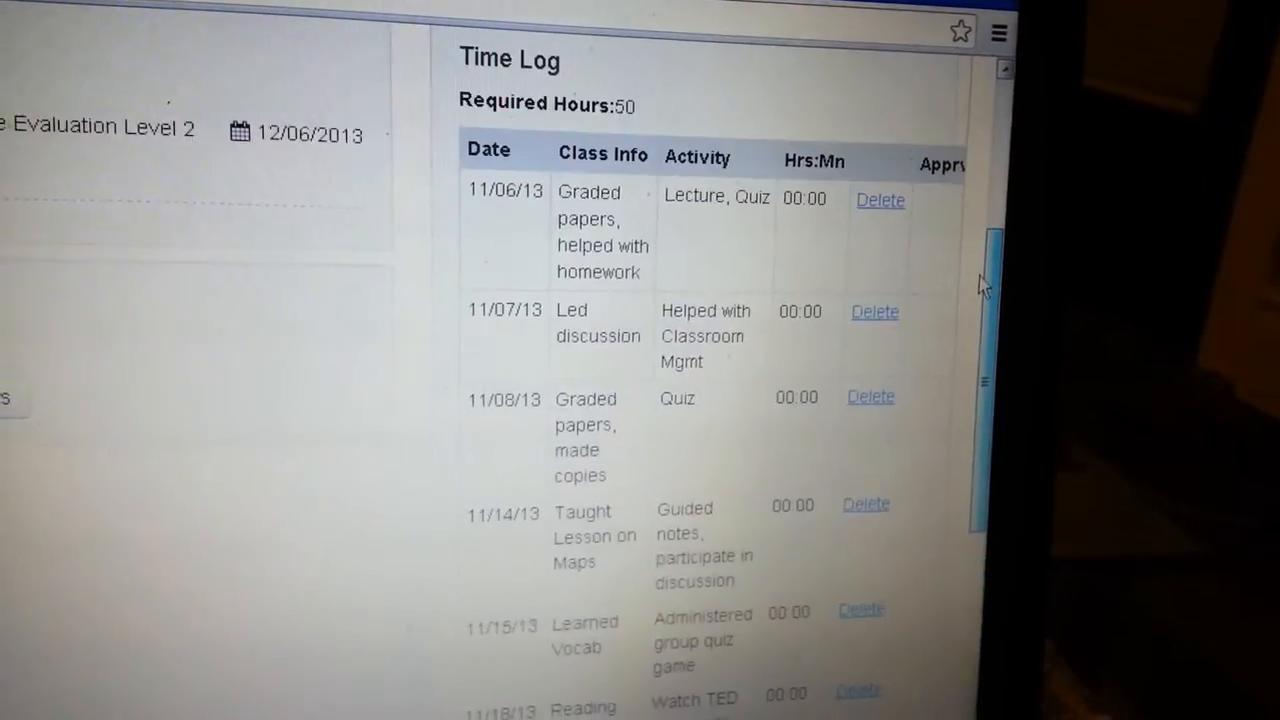